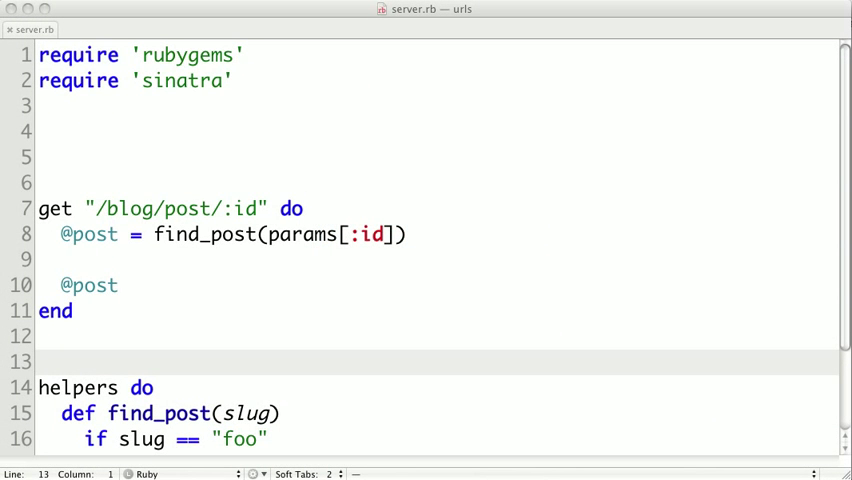
pyautogui.moveTo(449, 361)
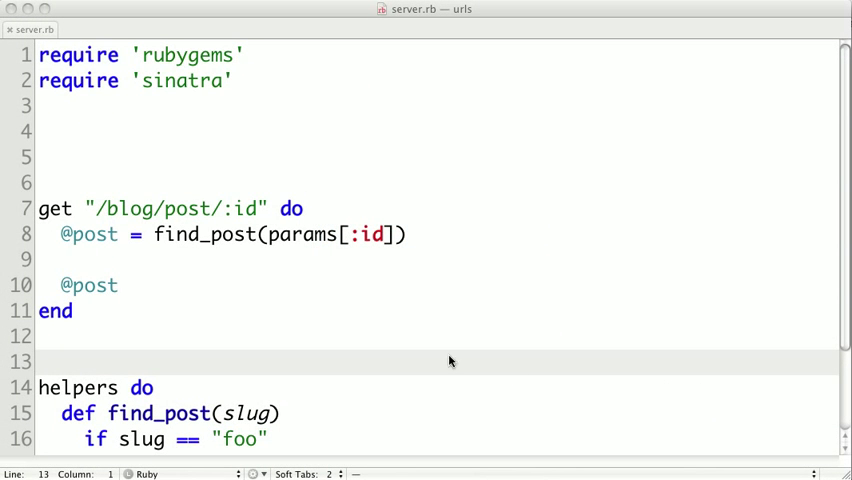
pyautogui.moveTo(248, 213)
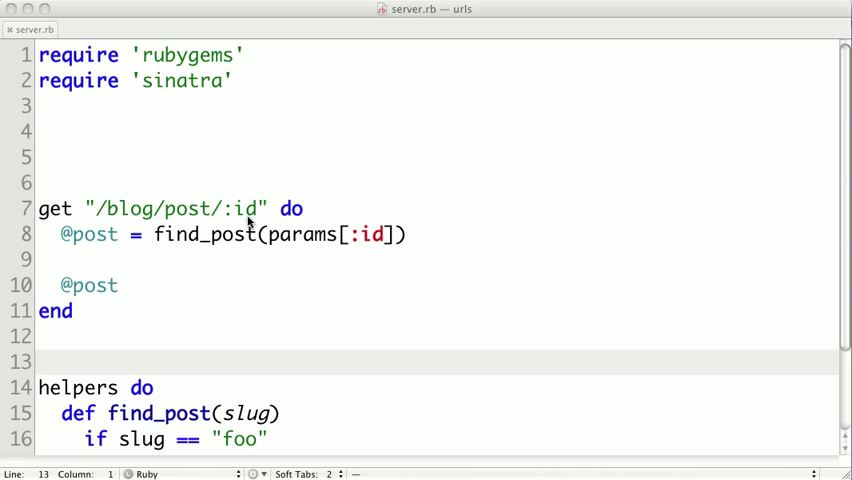
pyautogui.moveTo(190, 218)
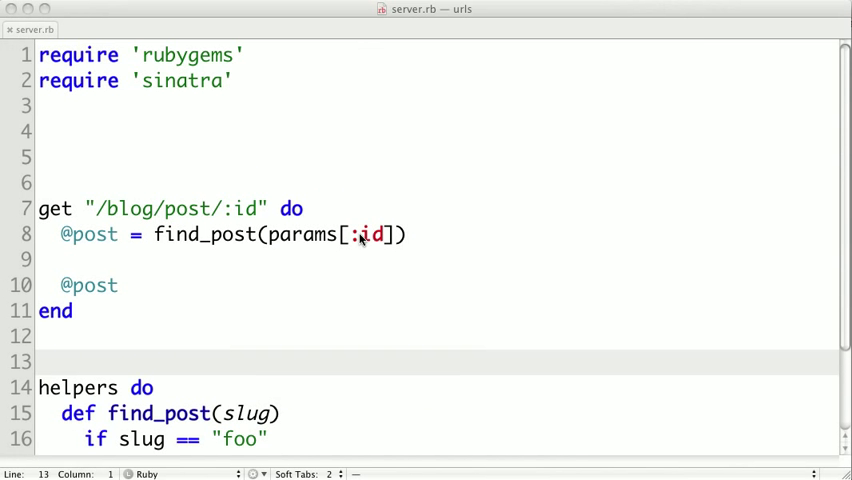
pyautogui.moveTo(343, 255)
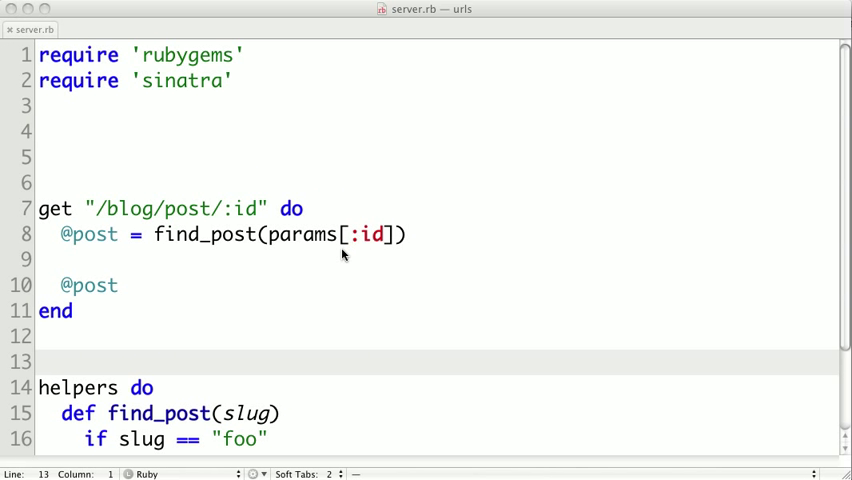
pyautogui.moveTo(184, 281)
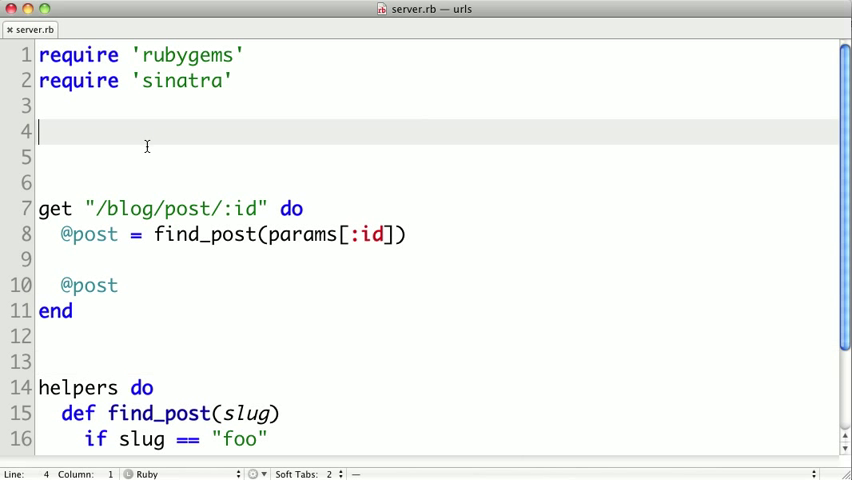
pyautogui.moveTo(448, 192)
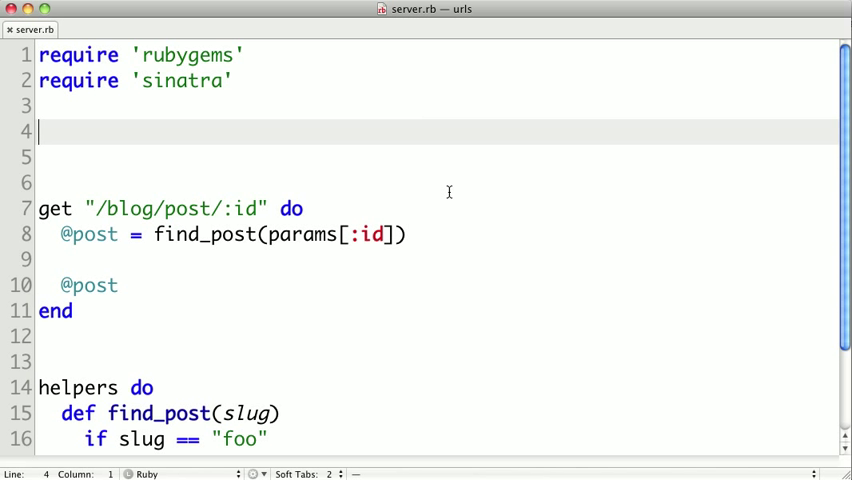
# Insert an empty get "/*" do … end block above the blog post route.
pyautogui.press('Return')
pyautogui.write('get')
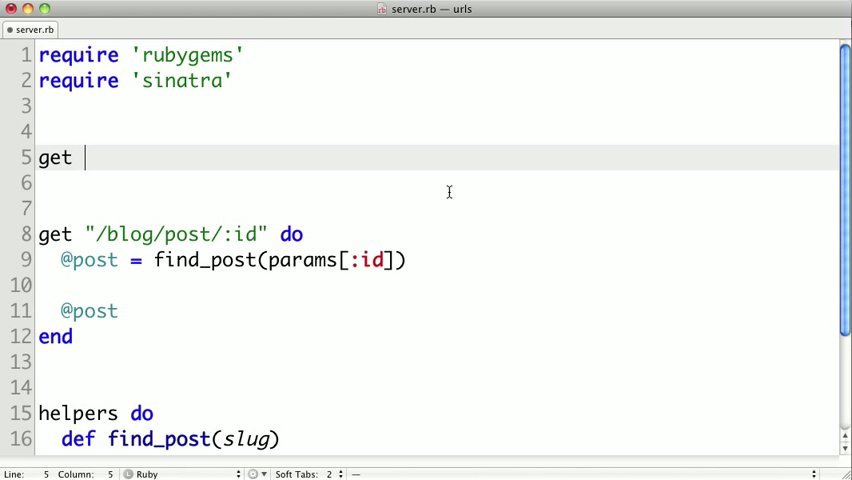
pyautogui.write('"/"')
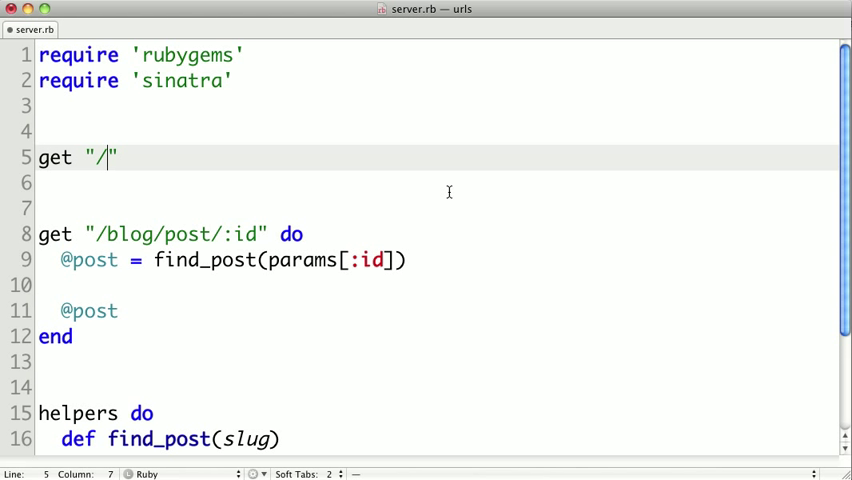
pyautogui.write('*')
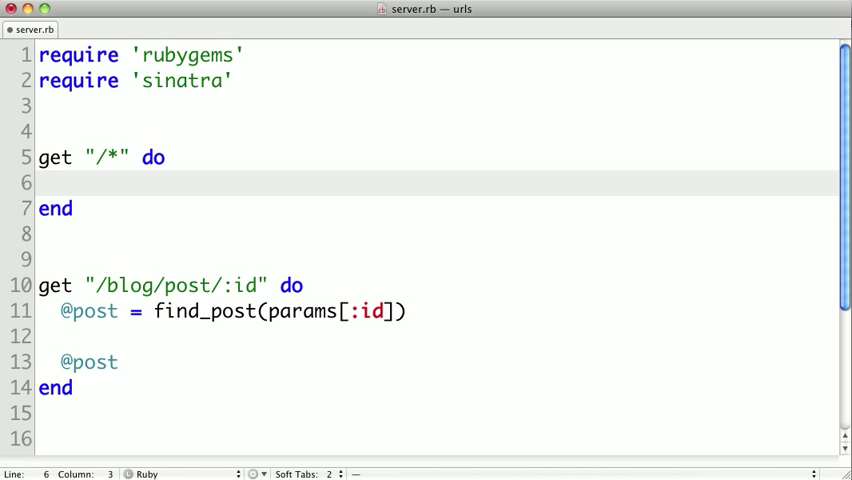
# Make the catch-all route's body params[:splat].inspect.
pyautogui.write('params[]')
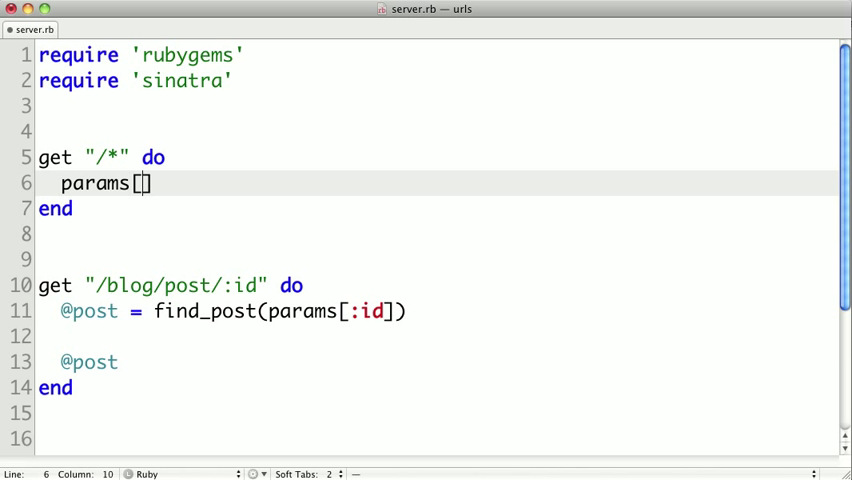
pyautogui.write(':splat')
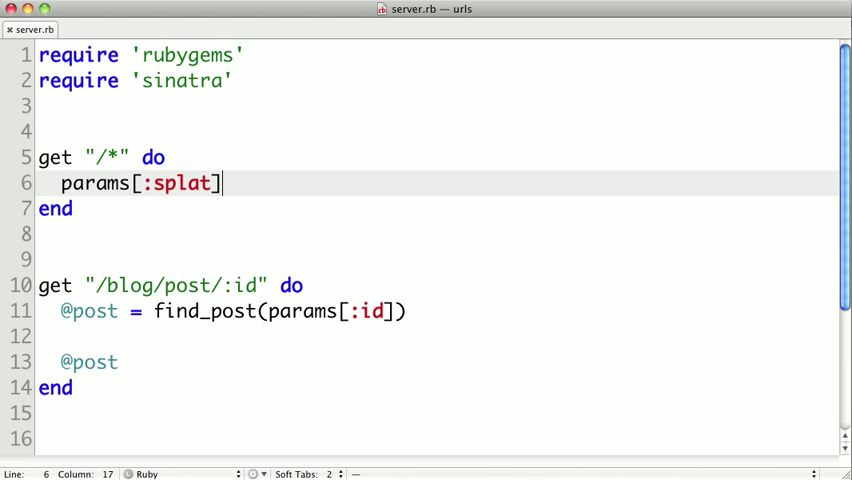
pyautogui.write('.')
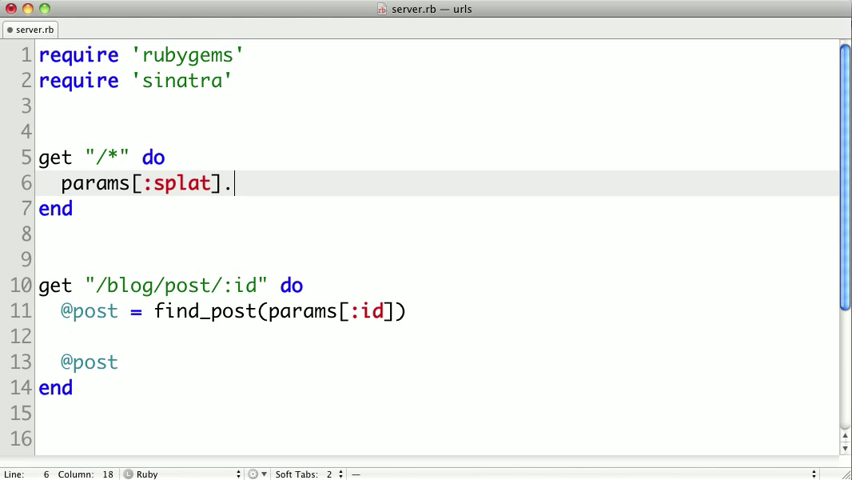
pyautogui.write('inspect')
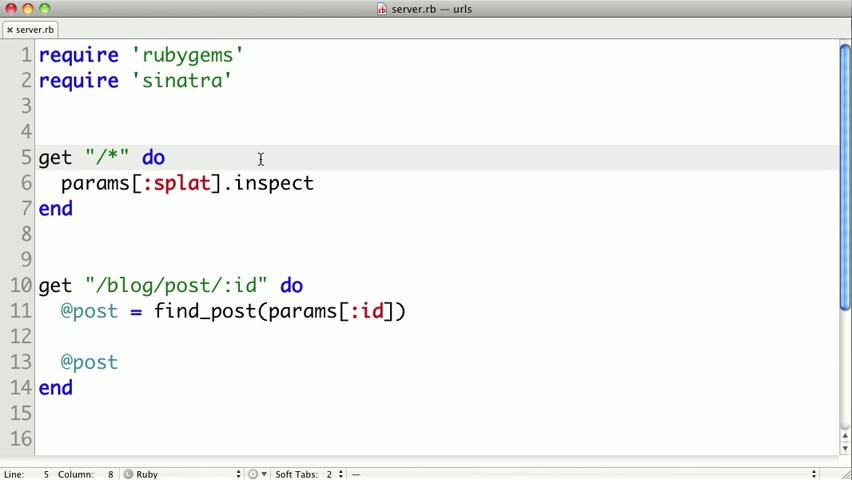
# Edit the splat route's path string to "/*/static/*".
pyautogui.write('/sta')
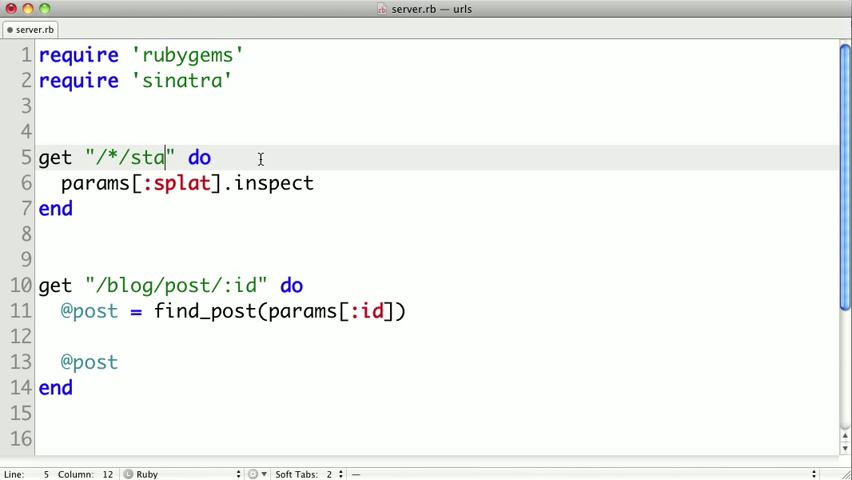
pyautogui.write('tic/')
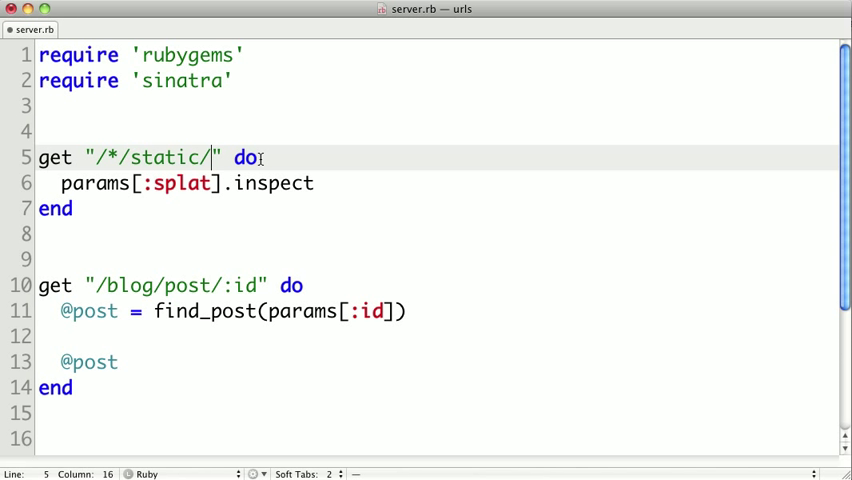
pyautogui.write('*')
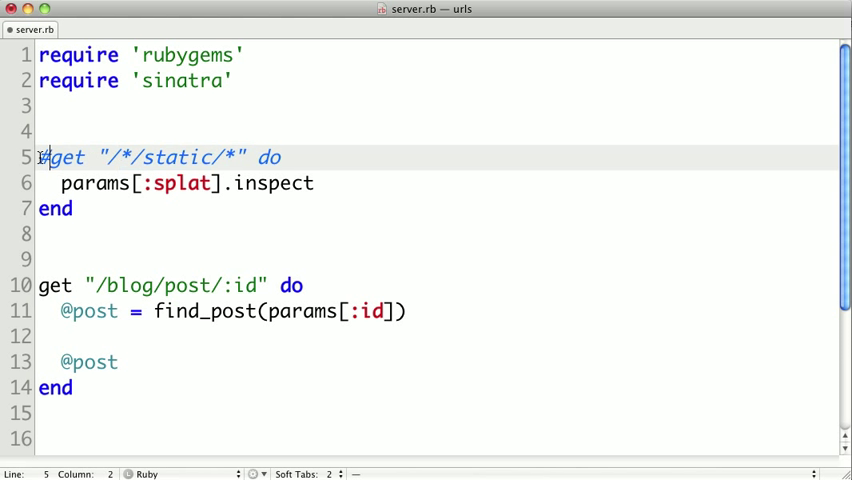
# Comment out the /*/static/* route block and place the cursor after the blog route's end.
pyautogui.press('cmd+/')
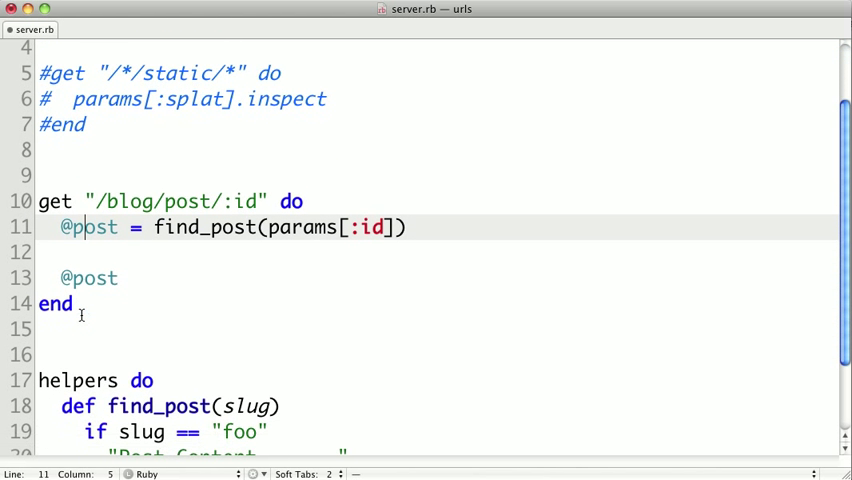
pyautogui.scroll(-3)
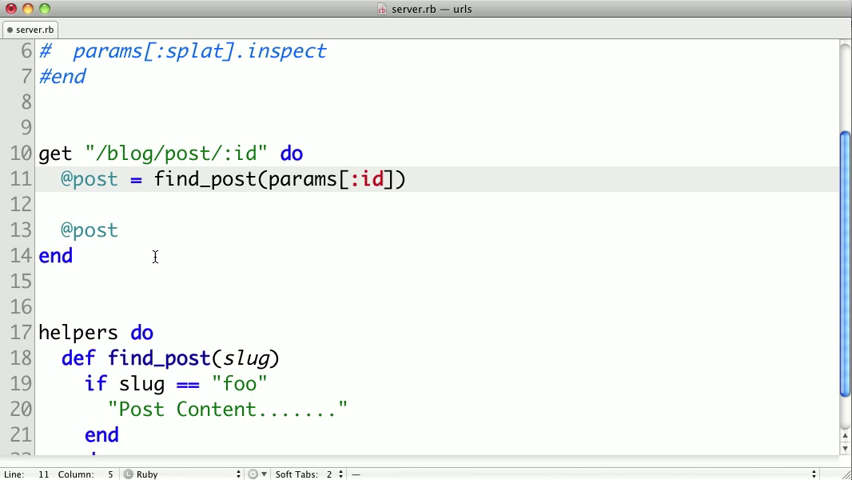
pyautogui.click(72, 256)
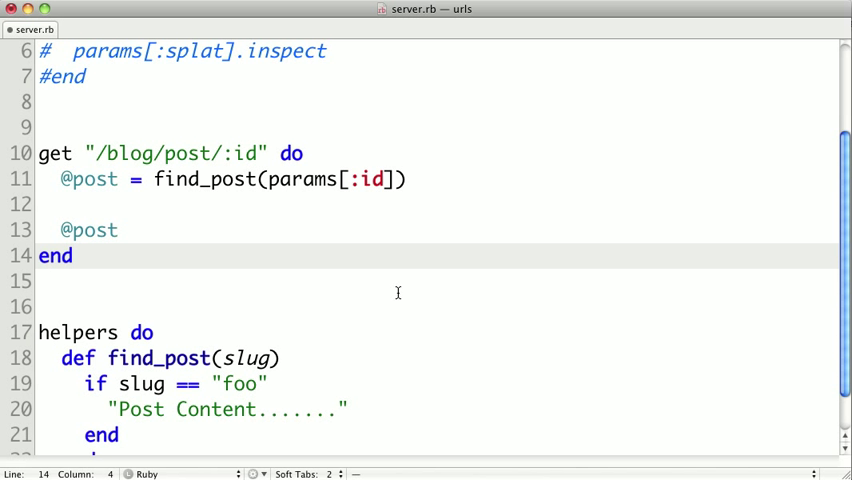
# Add get "/blog/post/*" returning a "We couldn't find" message with params[:splat].
pyautogui.write('get')
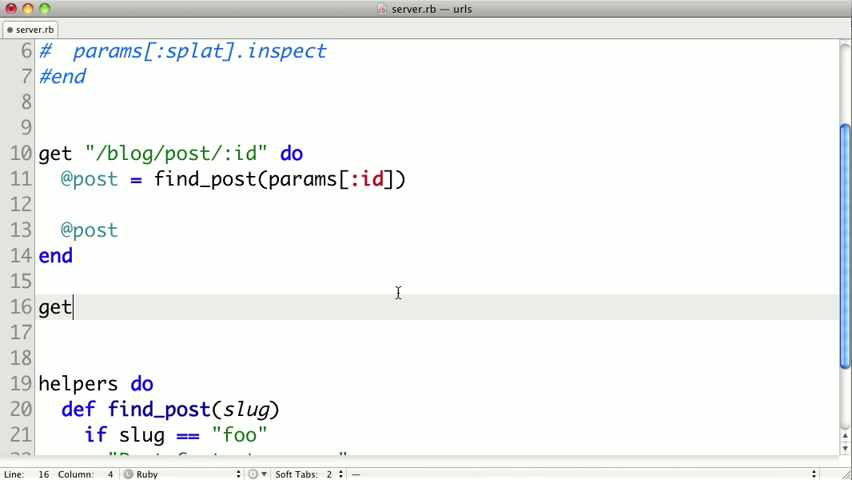
pyautogui.write('"/blog/"')
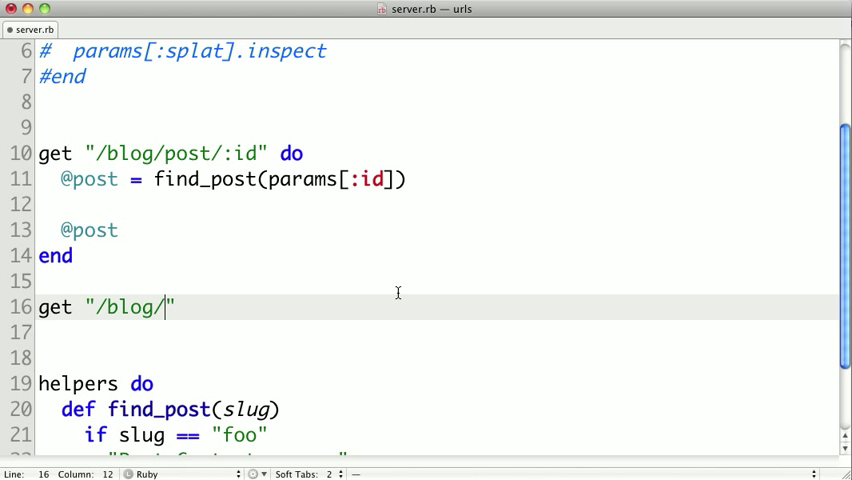
pyautogui.write('post/*')
pyautogui.click(438, 333)
pyautogui.write('"We couldn\'t find \'#{params[:splat]}\'"')
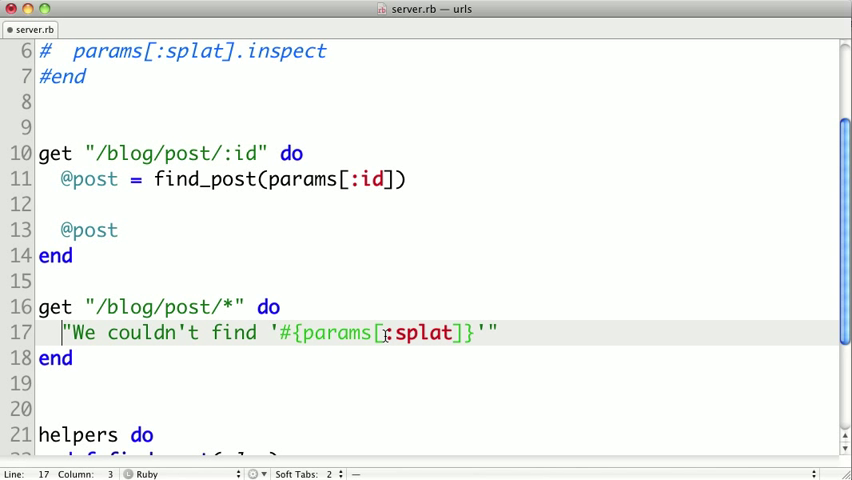
pyautogui.moveTo(382, 333)
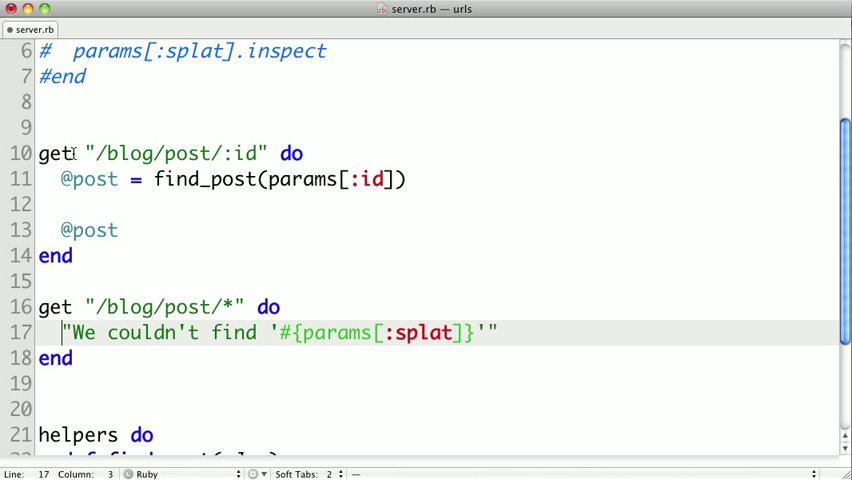
# Add a comment above the :id route holding a sample /blog/post/ URL path.
pyautogui.click(70, 127)
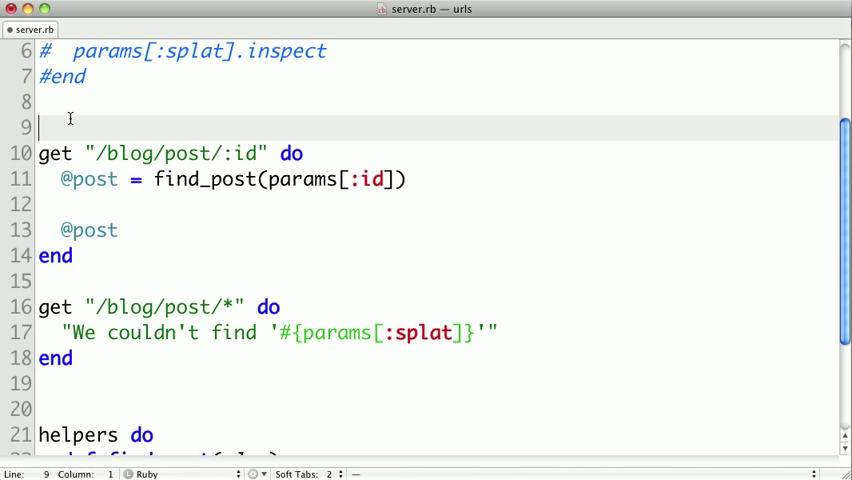
pyautogui.write('/blog/')
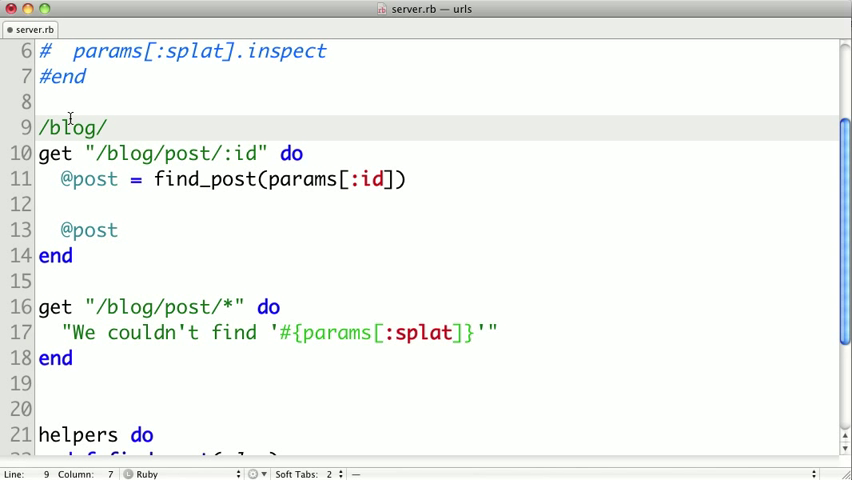
pyautogui.write('post/fgo')
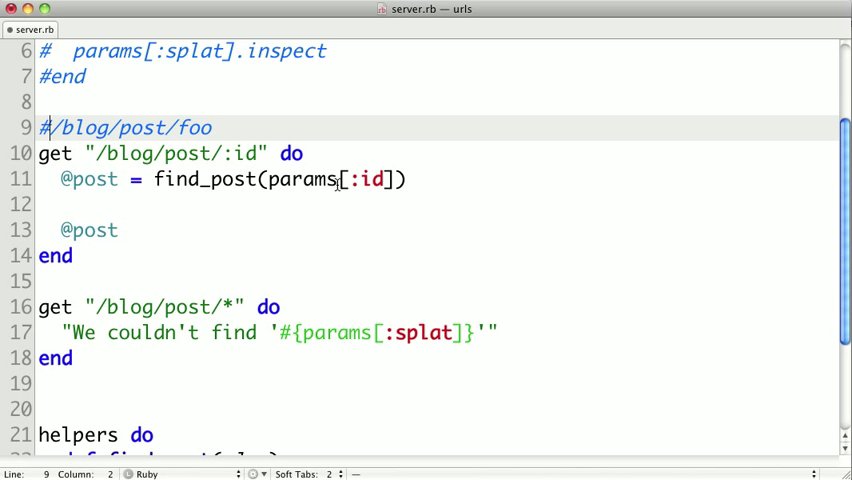
pyautogui.scroll(-3)
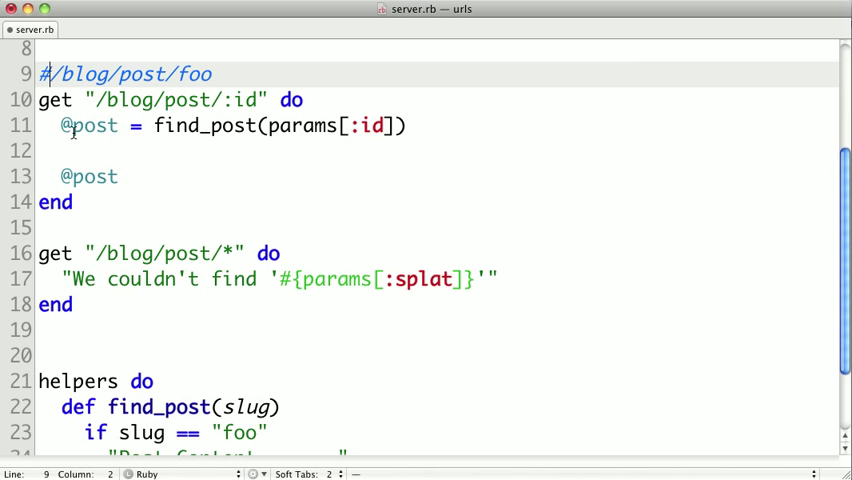
pyautogui.click(242, 66)
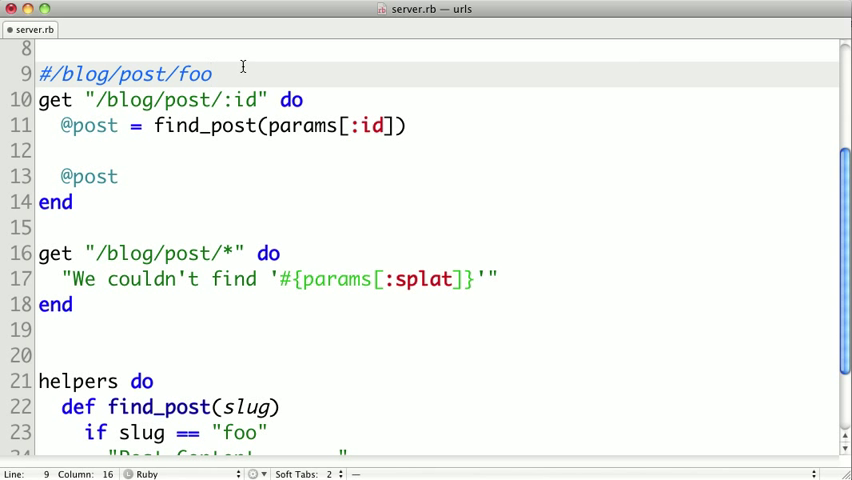
pyautogui.press('backspace')
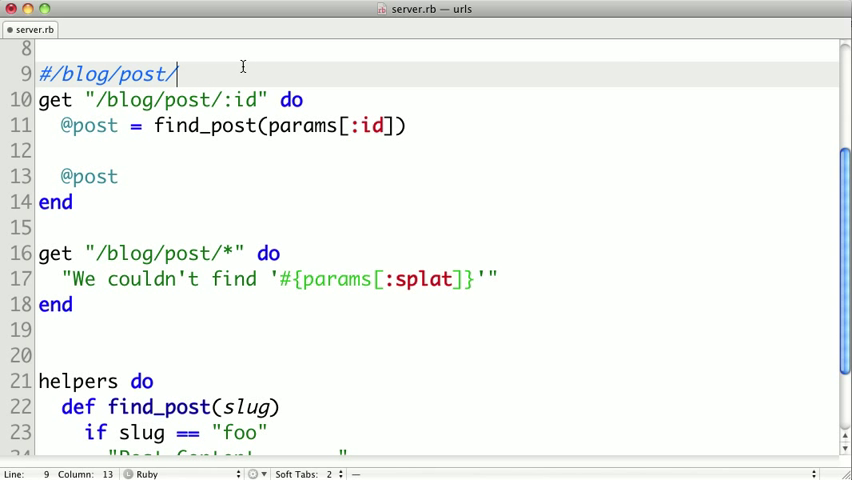
pyautogui.write('not/a/')
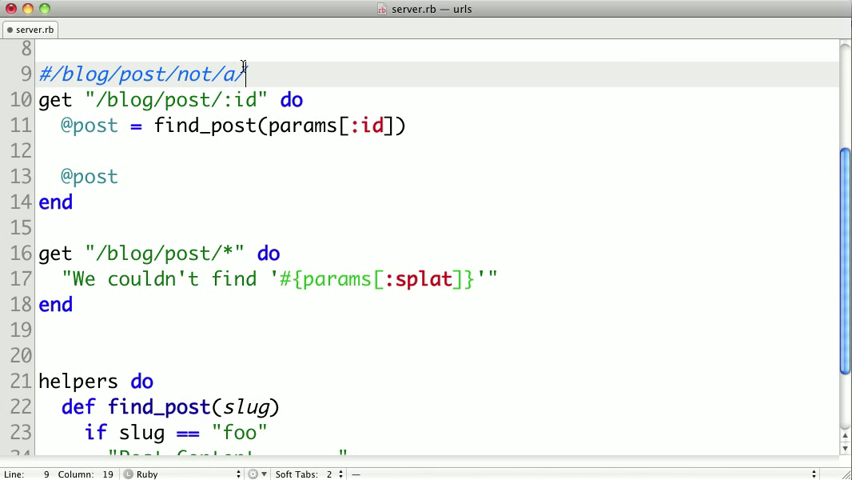
pyautogui.write('real/post')
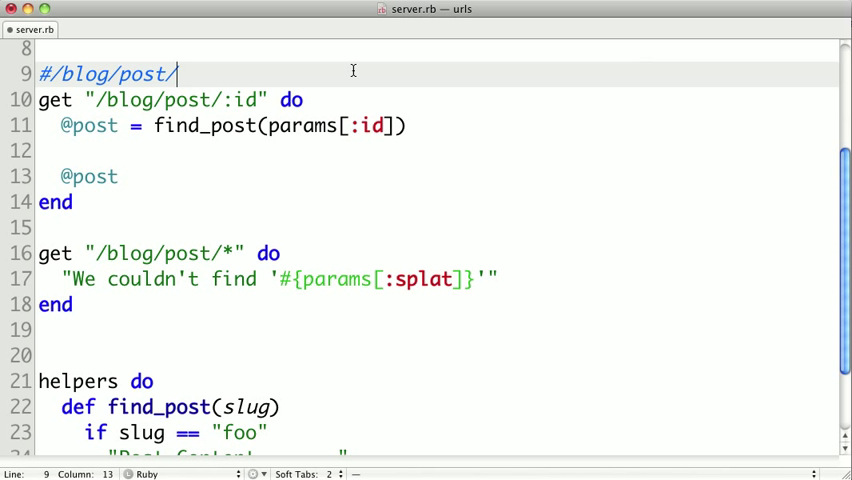
pyautogui.write('bar')
pyautogui.click(438, 151)
pyautogui.write('pass')
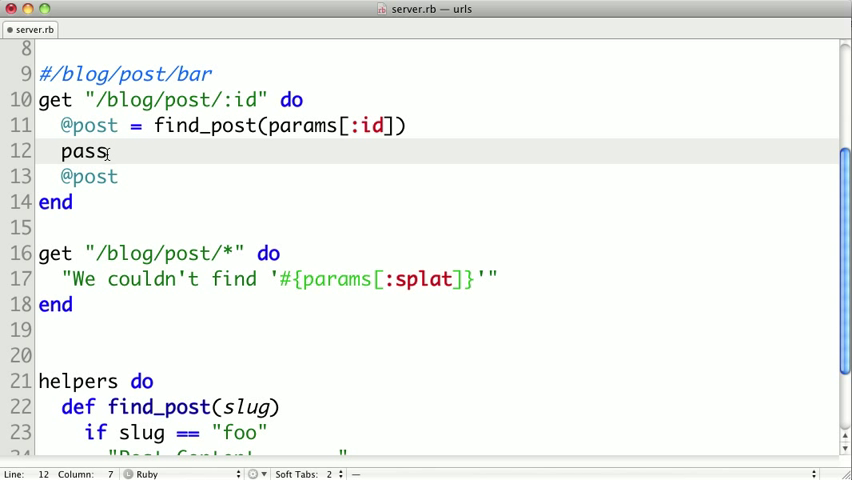
pyautogui.write('{')
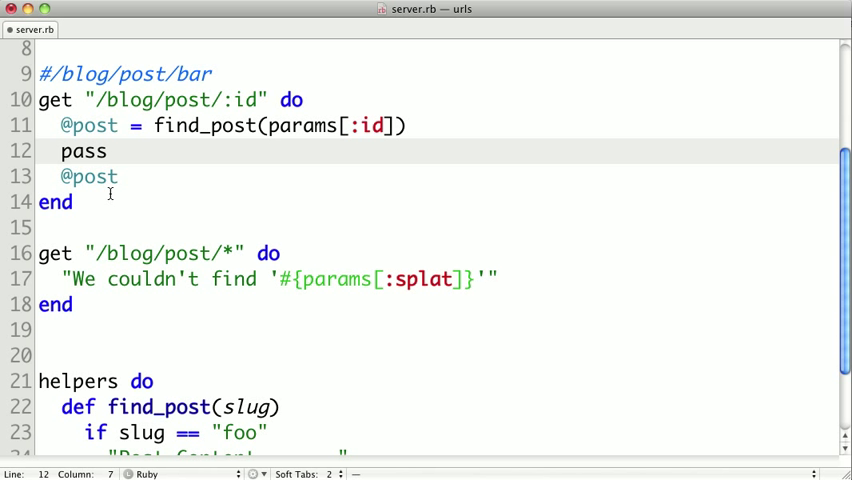
pyautogui.moveTo(119, 151)
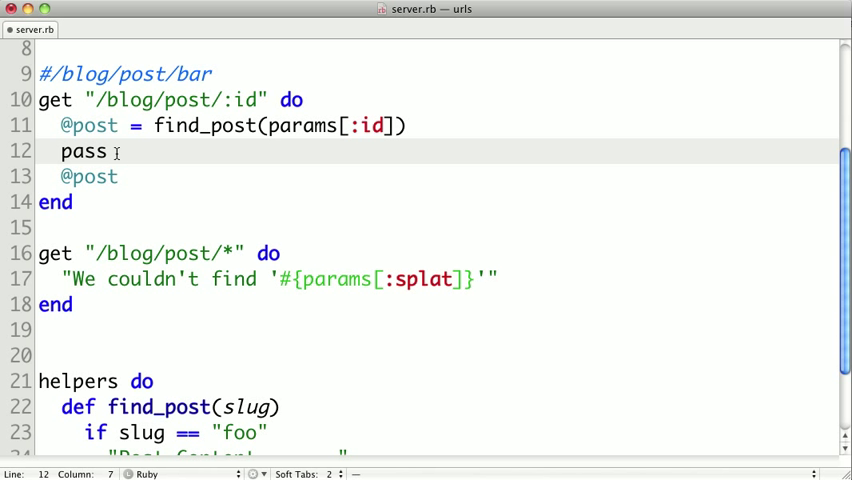
pyautogui.moveTo(152, 227)
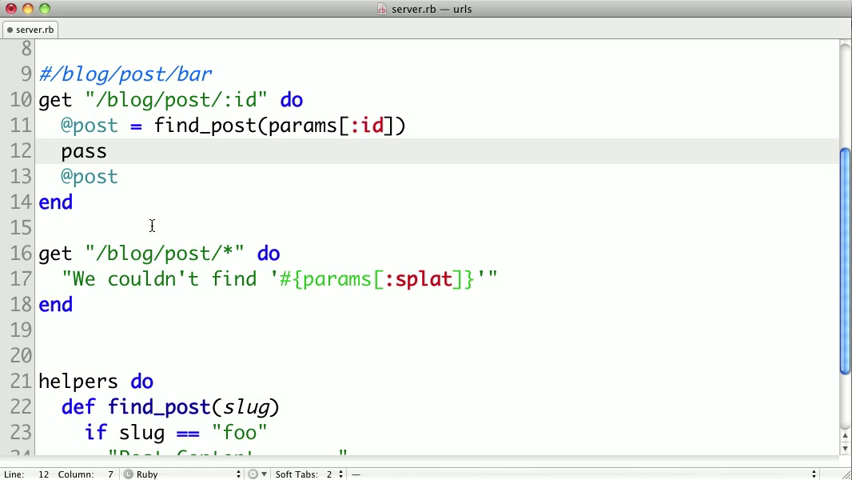
pyautogui.write('unle')
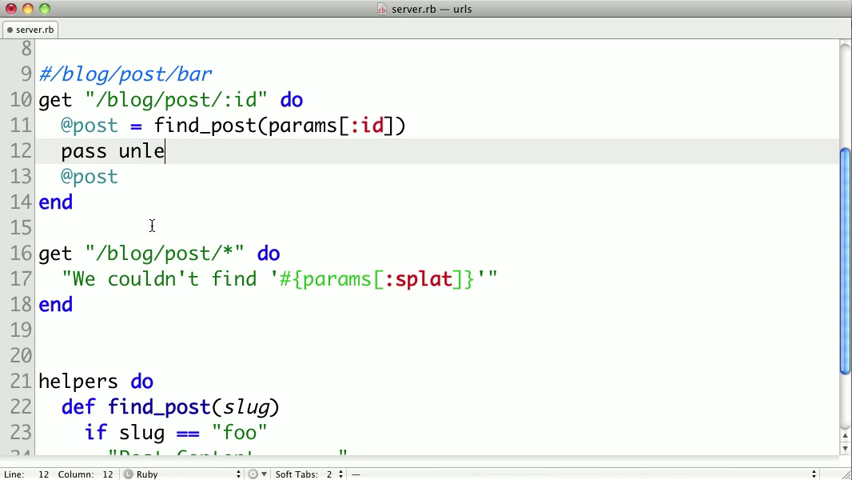
pyautogui.write('ss @post')
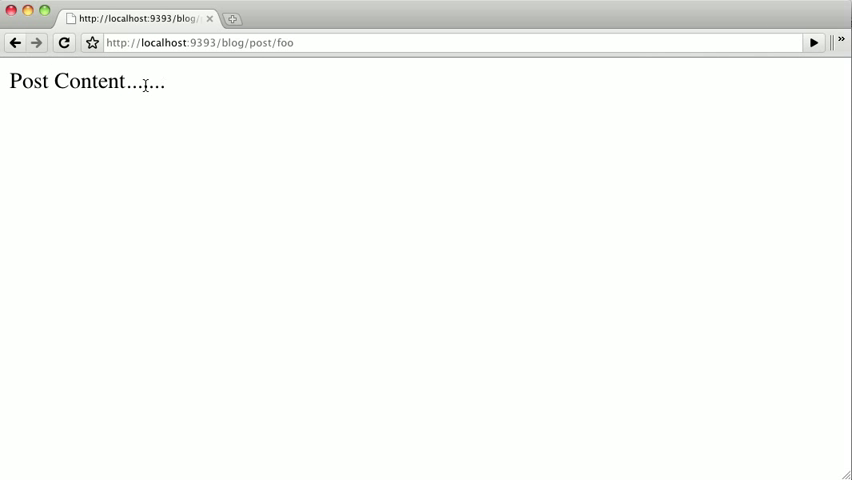
# Select 'foo' in the address bar of the localhost:9393/blog/post/foo page.
pyautogui.doubleClick(286, 42)
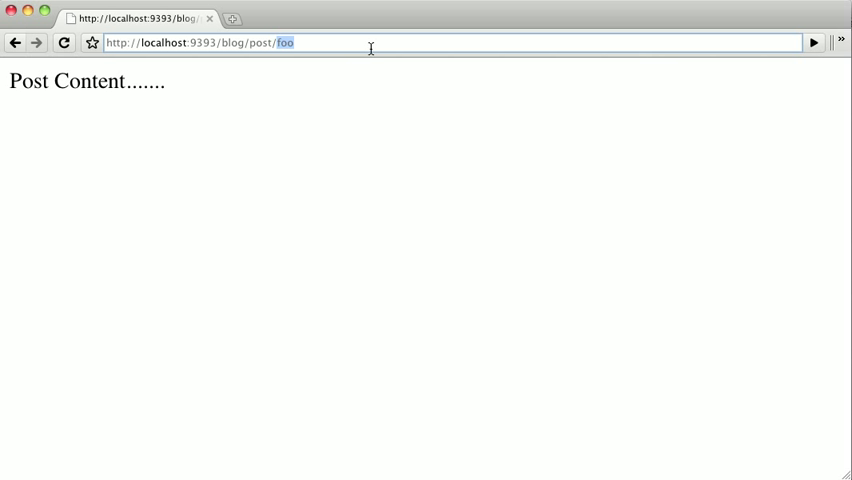